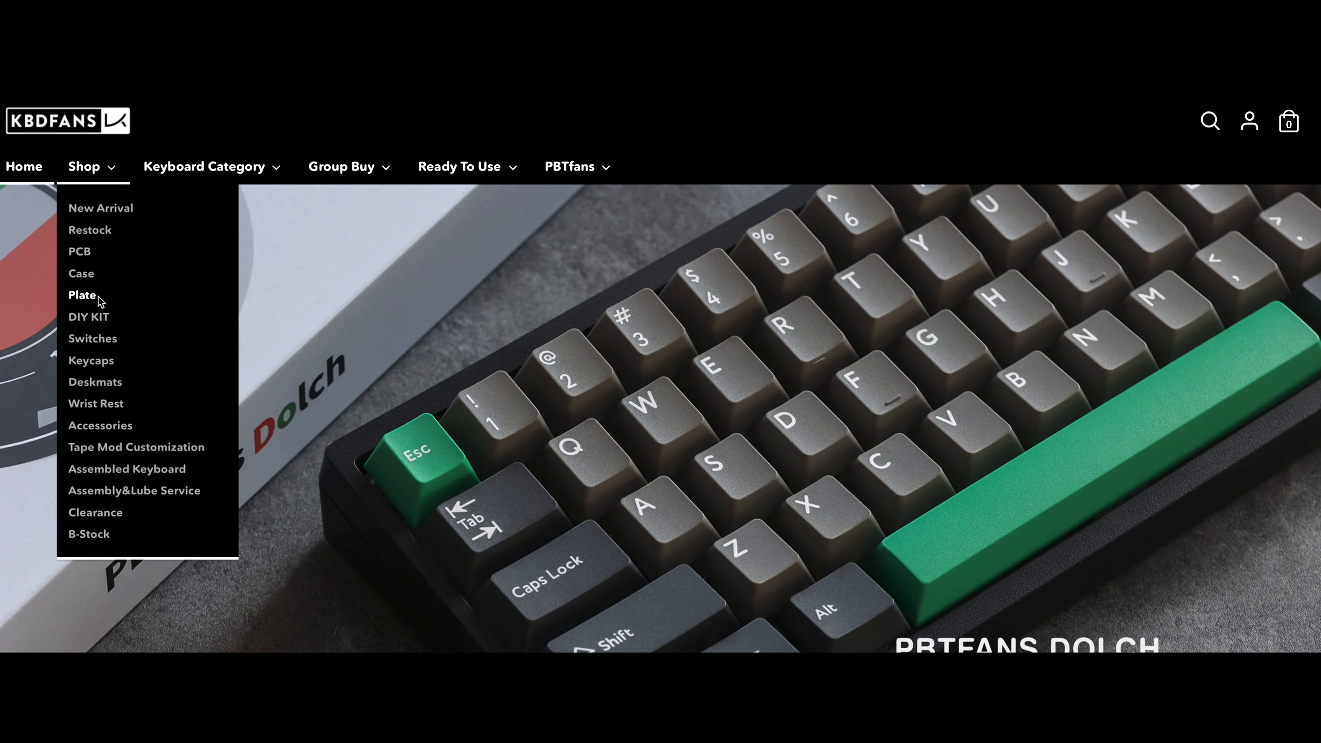
- Browse the shop's plates and read the Tofu Jr POM plate description
{"action": "left_click", "coordinate": [81, 295]}
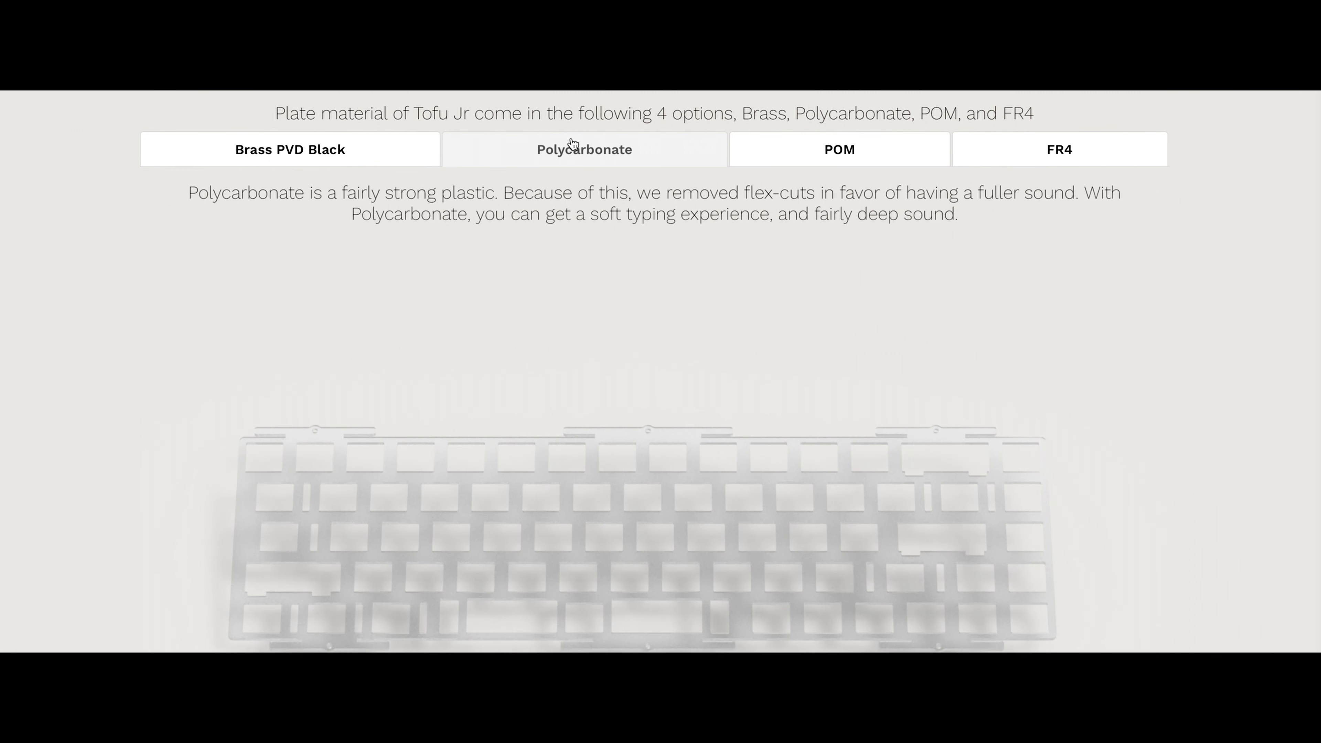
{"action": "left_click", "coordinate": [838, 149]}
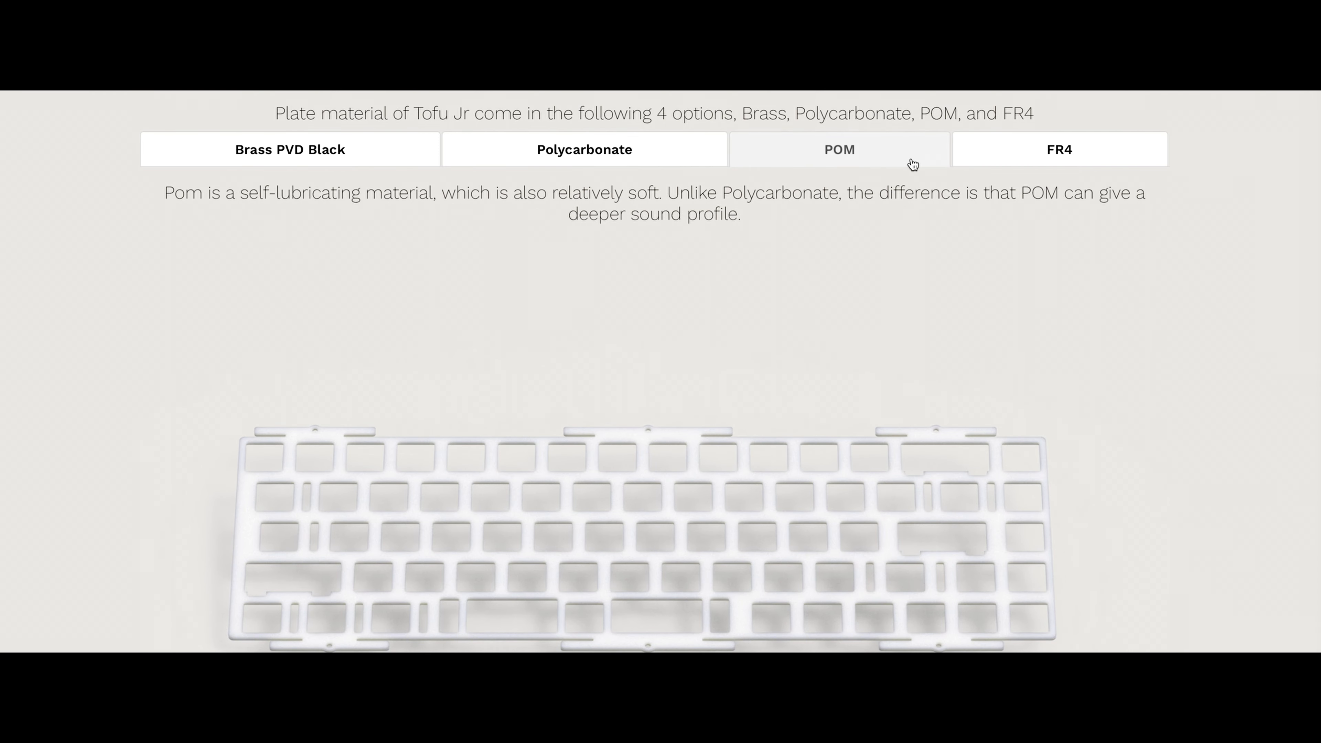
{"action": "left_click", "coordinate": [1059, 149]}
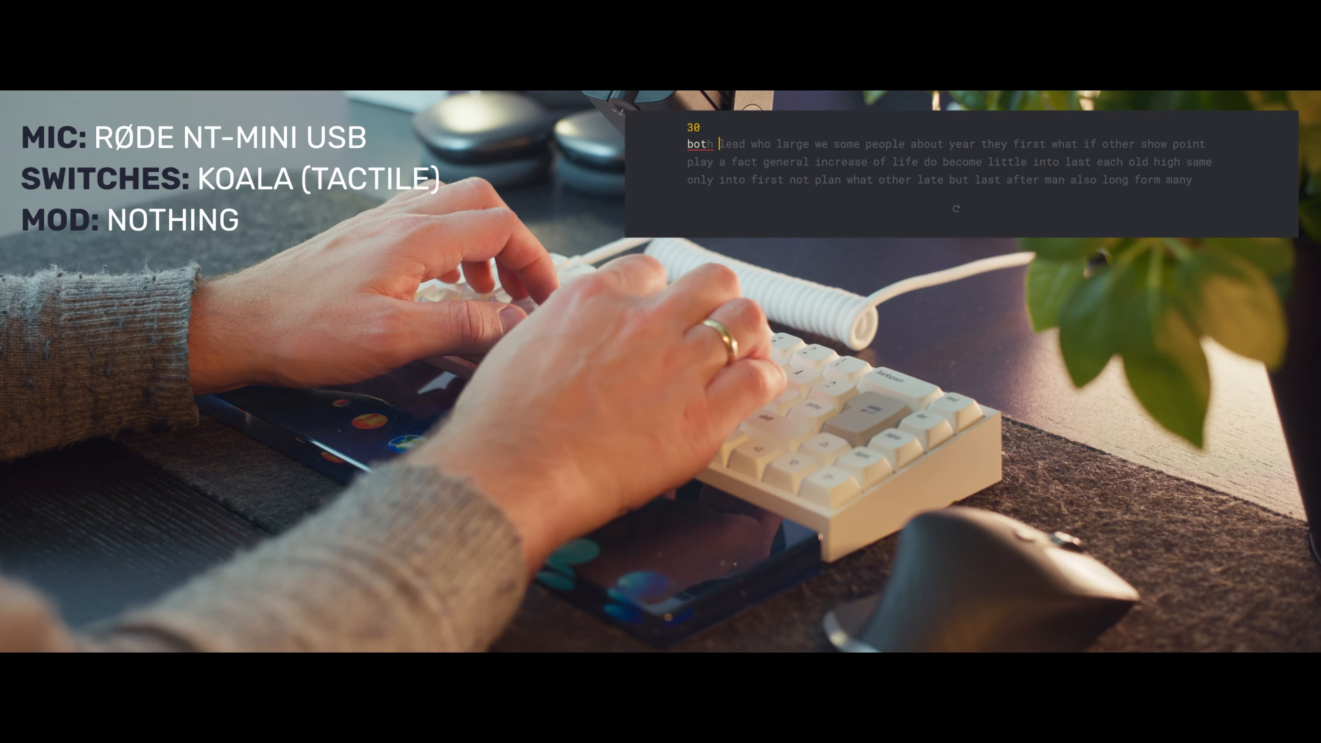
- Enter the prompt words 'lead who' in the typing test on the Koala switches
{"action": "type", "text": "lead who"}
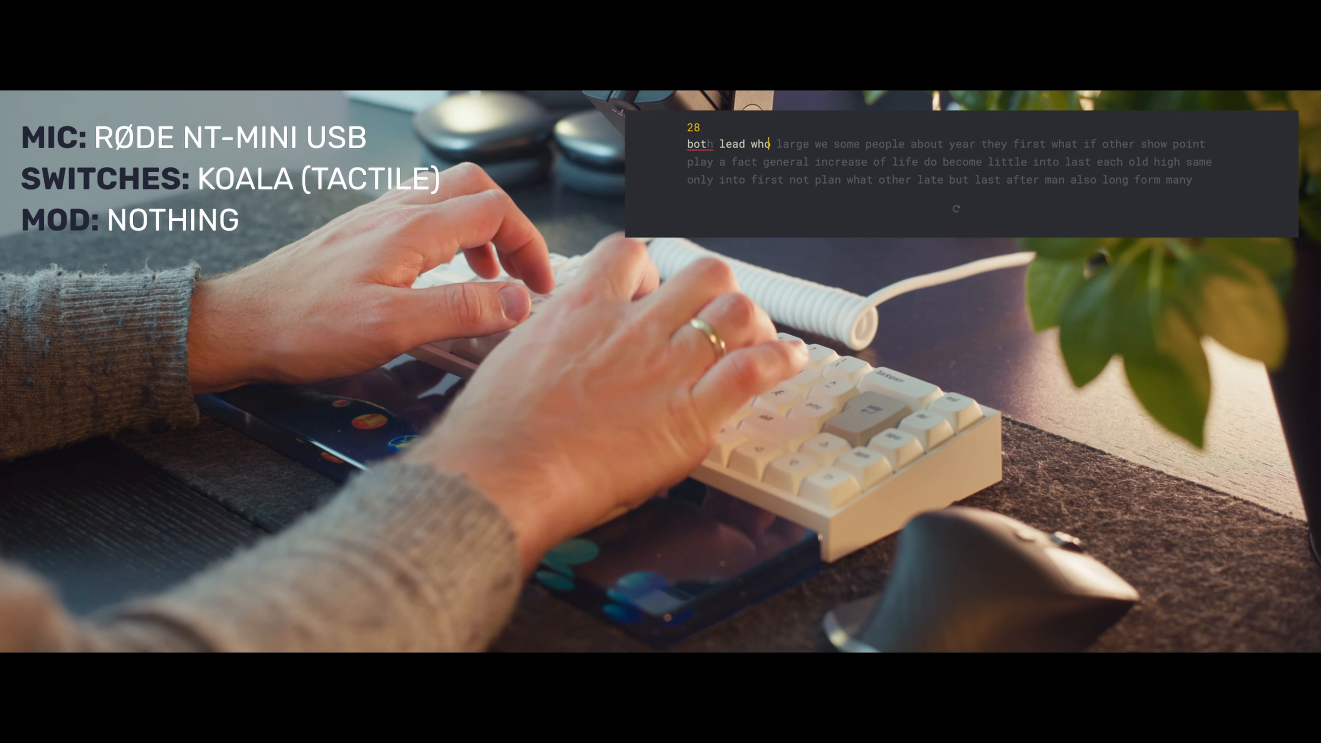